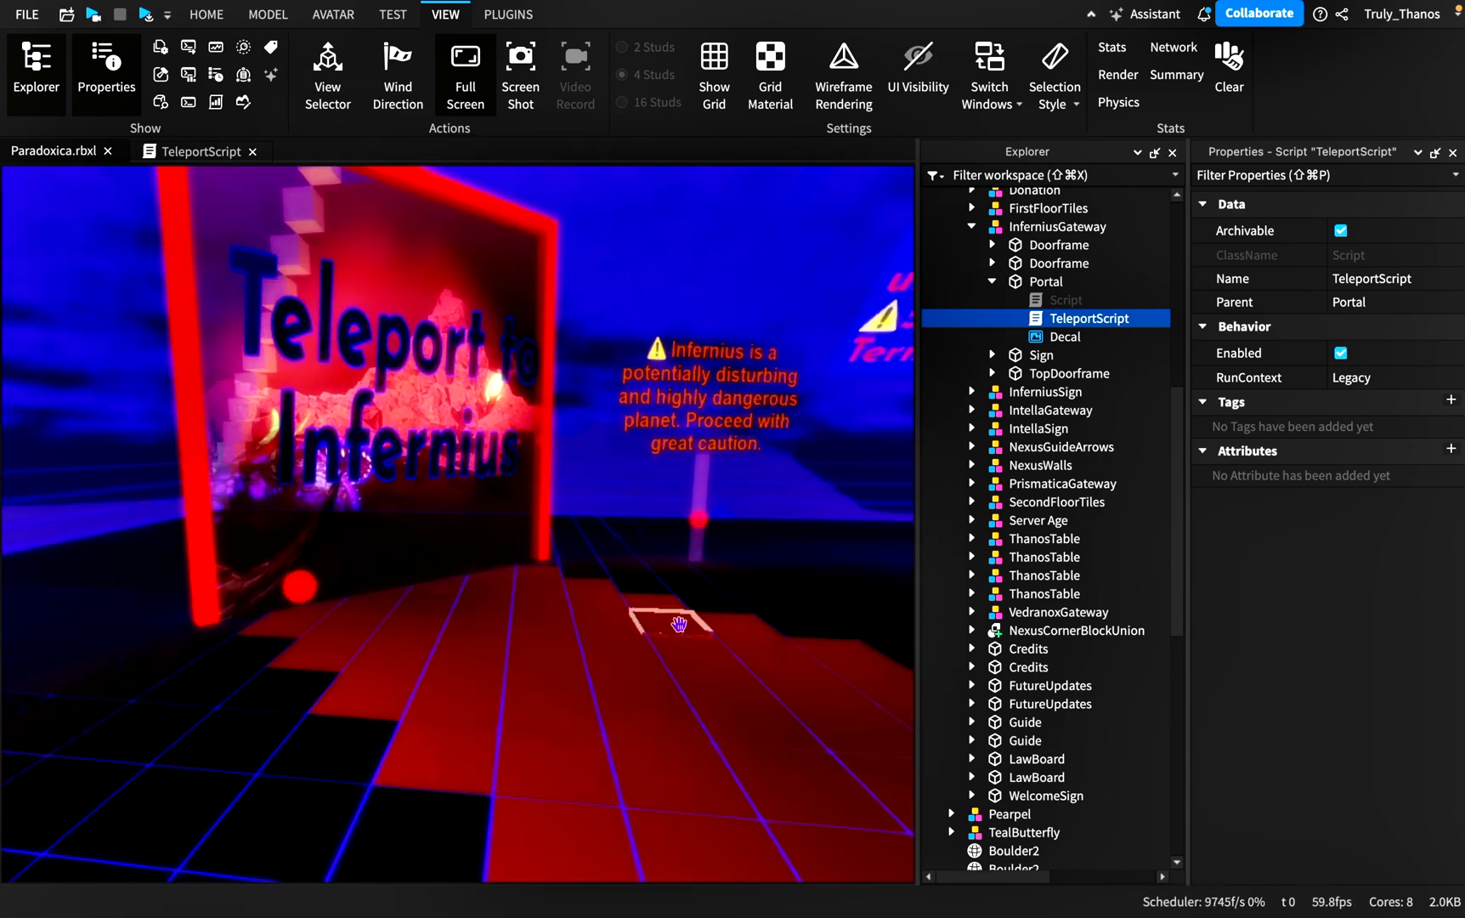
# - Select the Portal part to show its ForceField material and size in Properties
pyautogui.click(1043, 282)
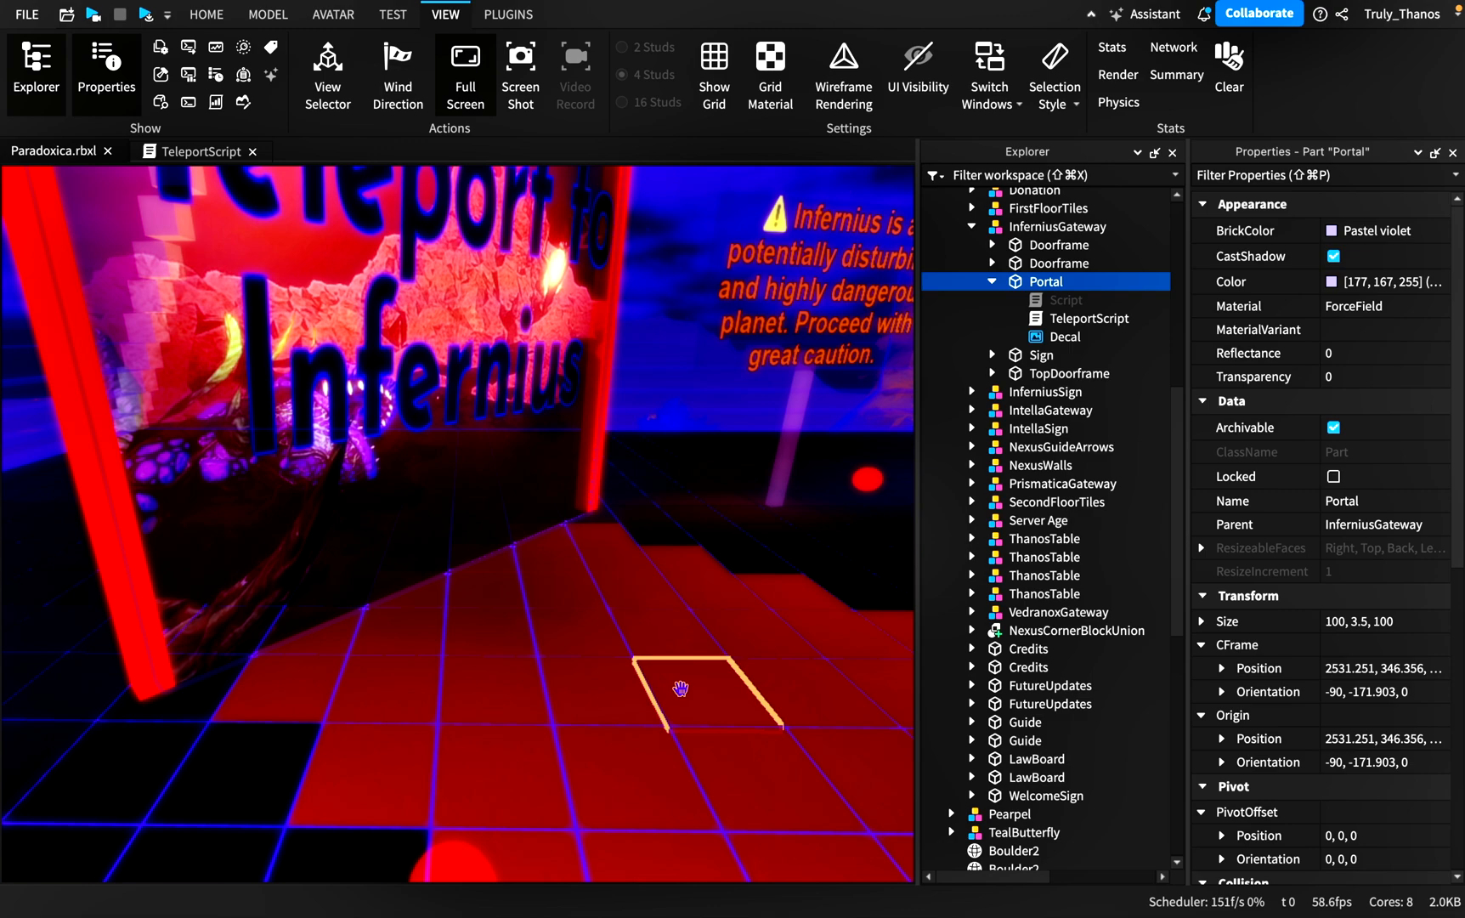
pyautogui.moveTo(738, 697)
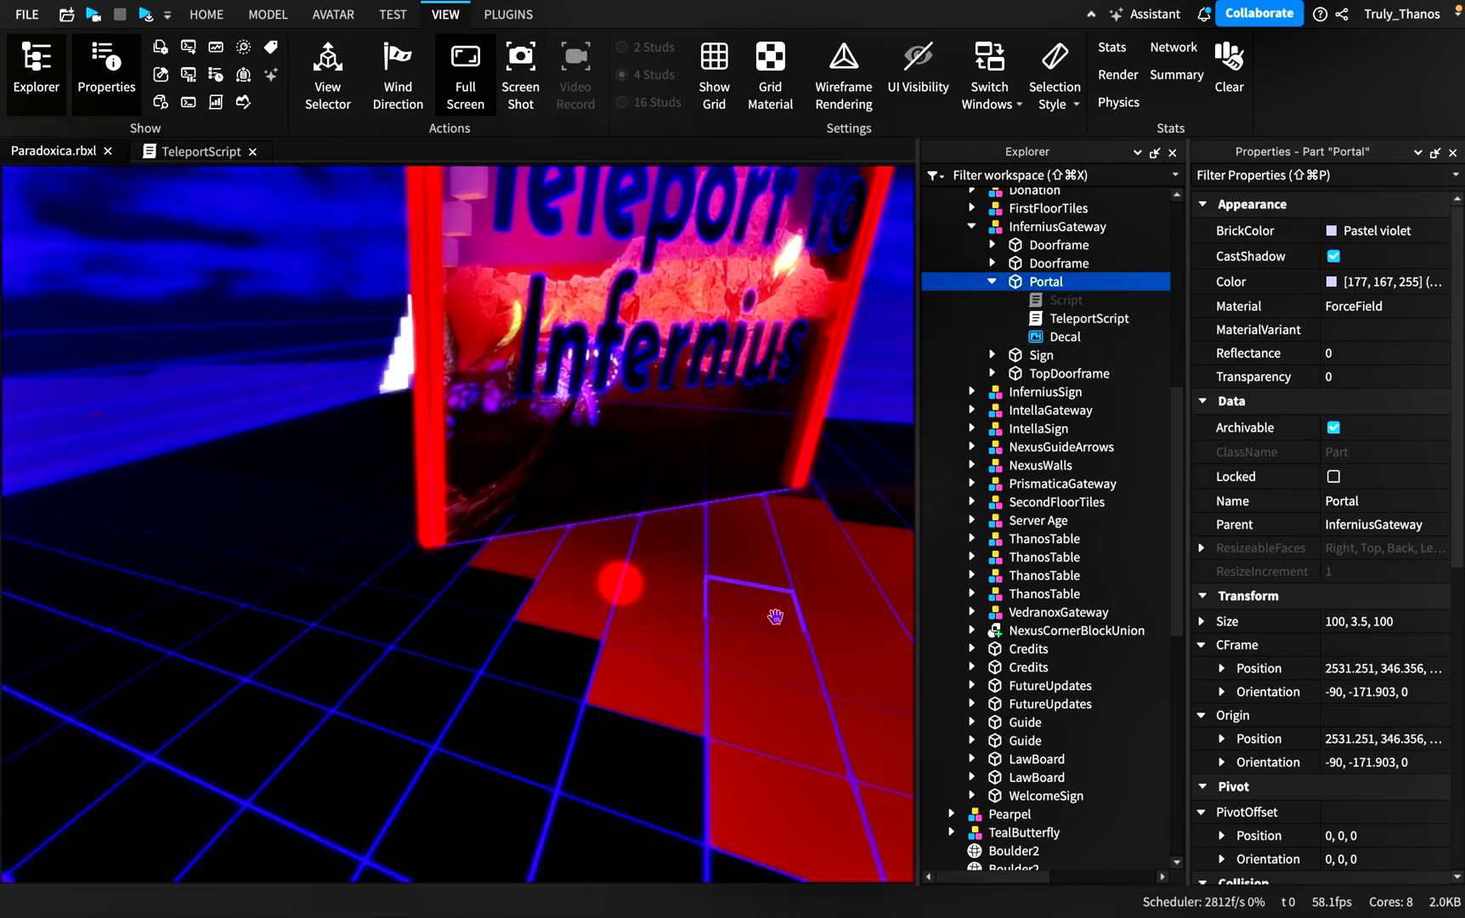
pyautogui.doubleClick(1088, 317)
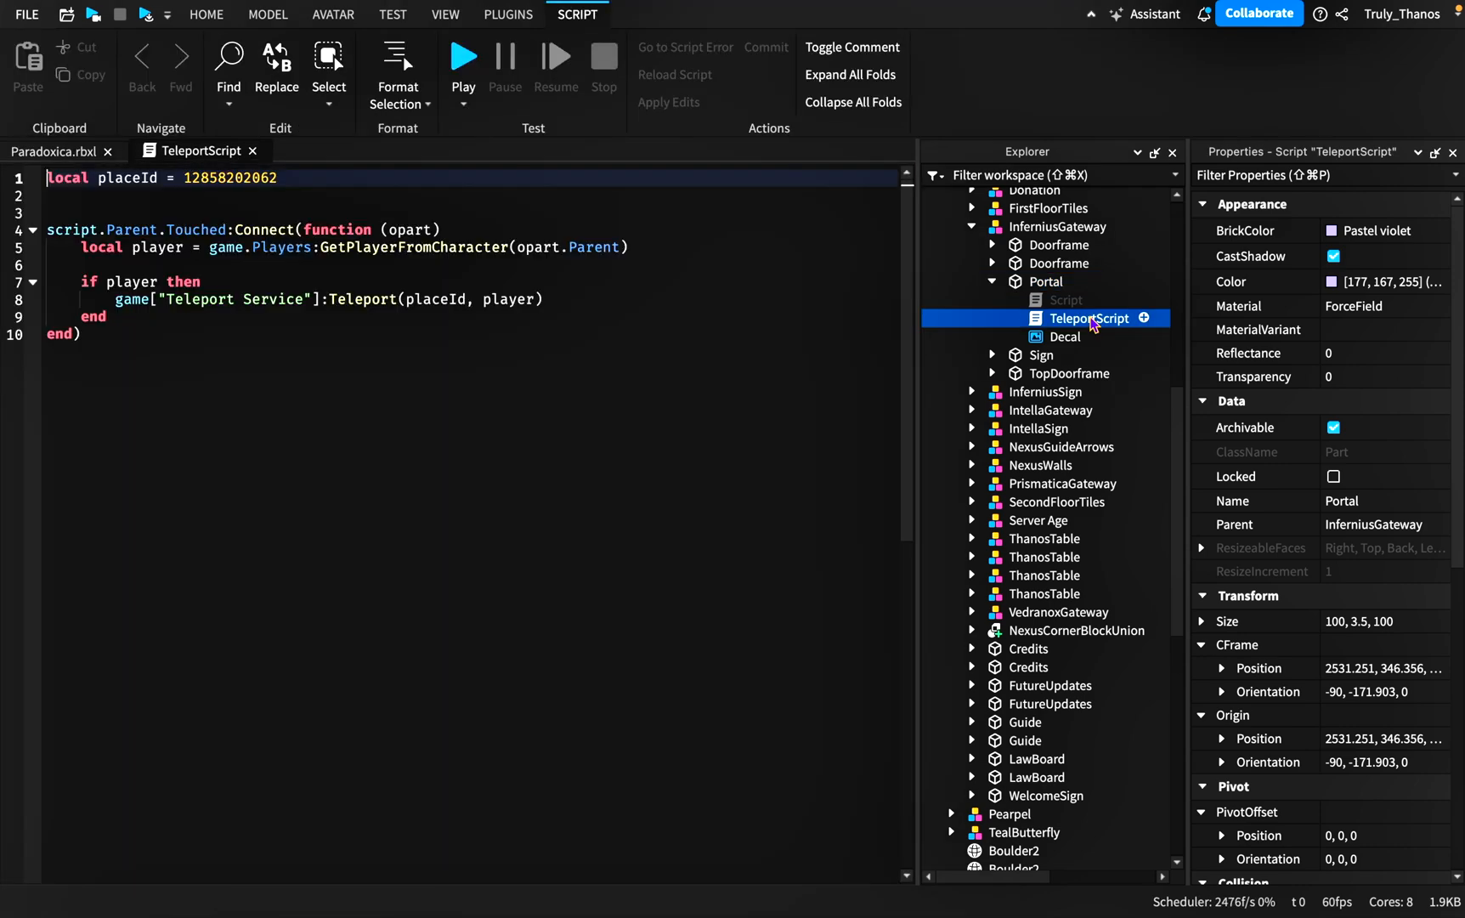
pyautogui.click(1086, 319)
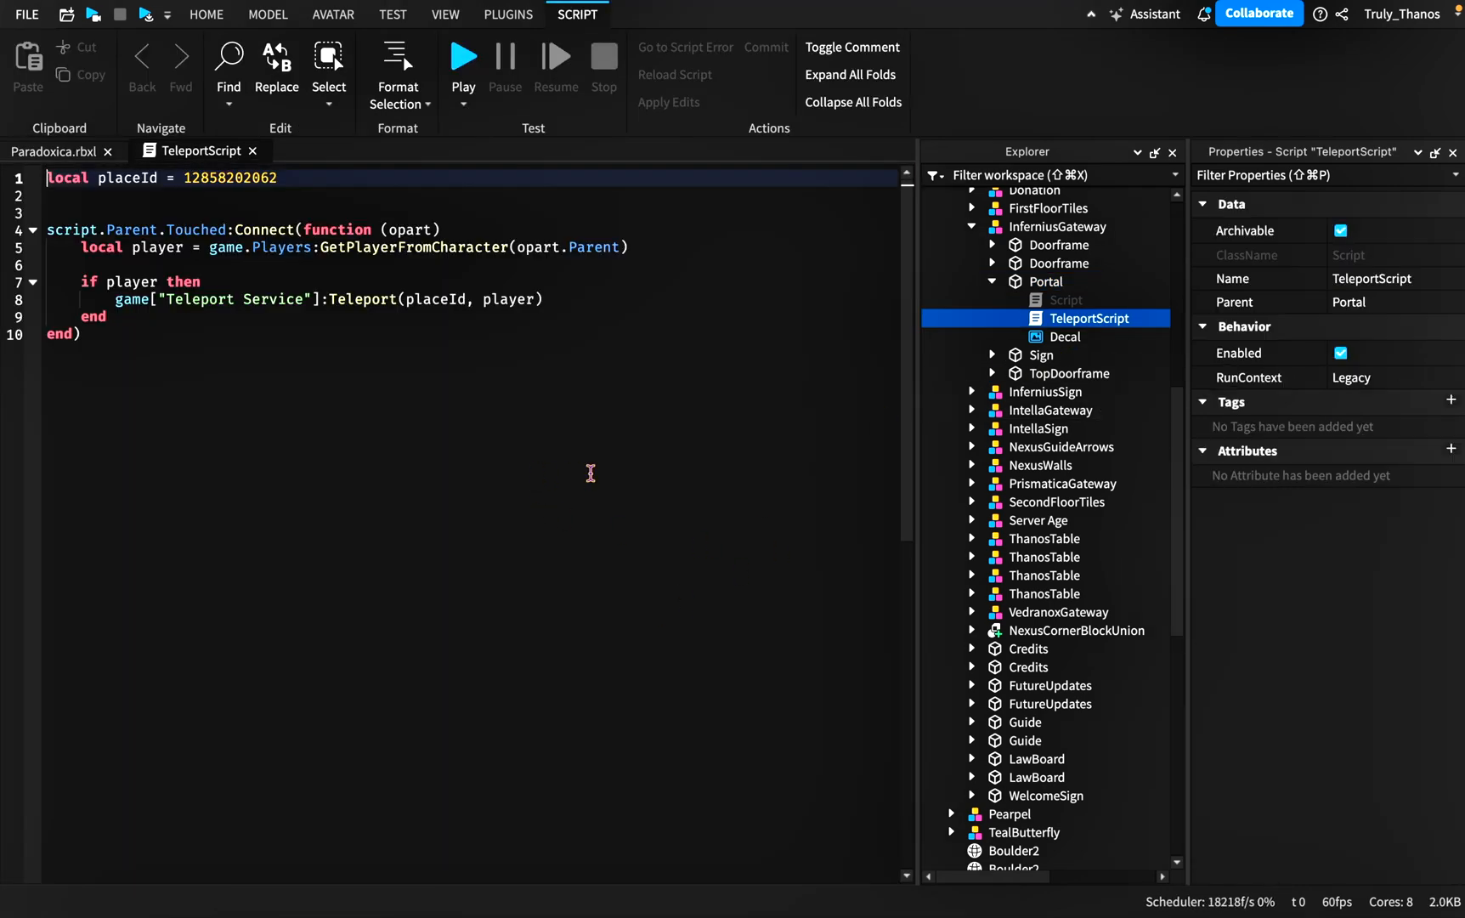
pyautogui.moveTo(505, 508)
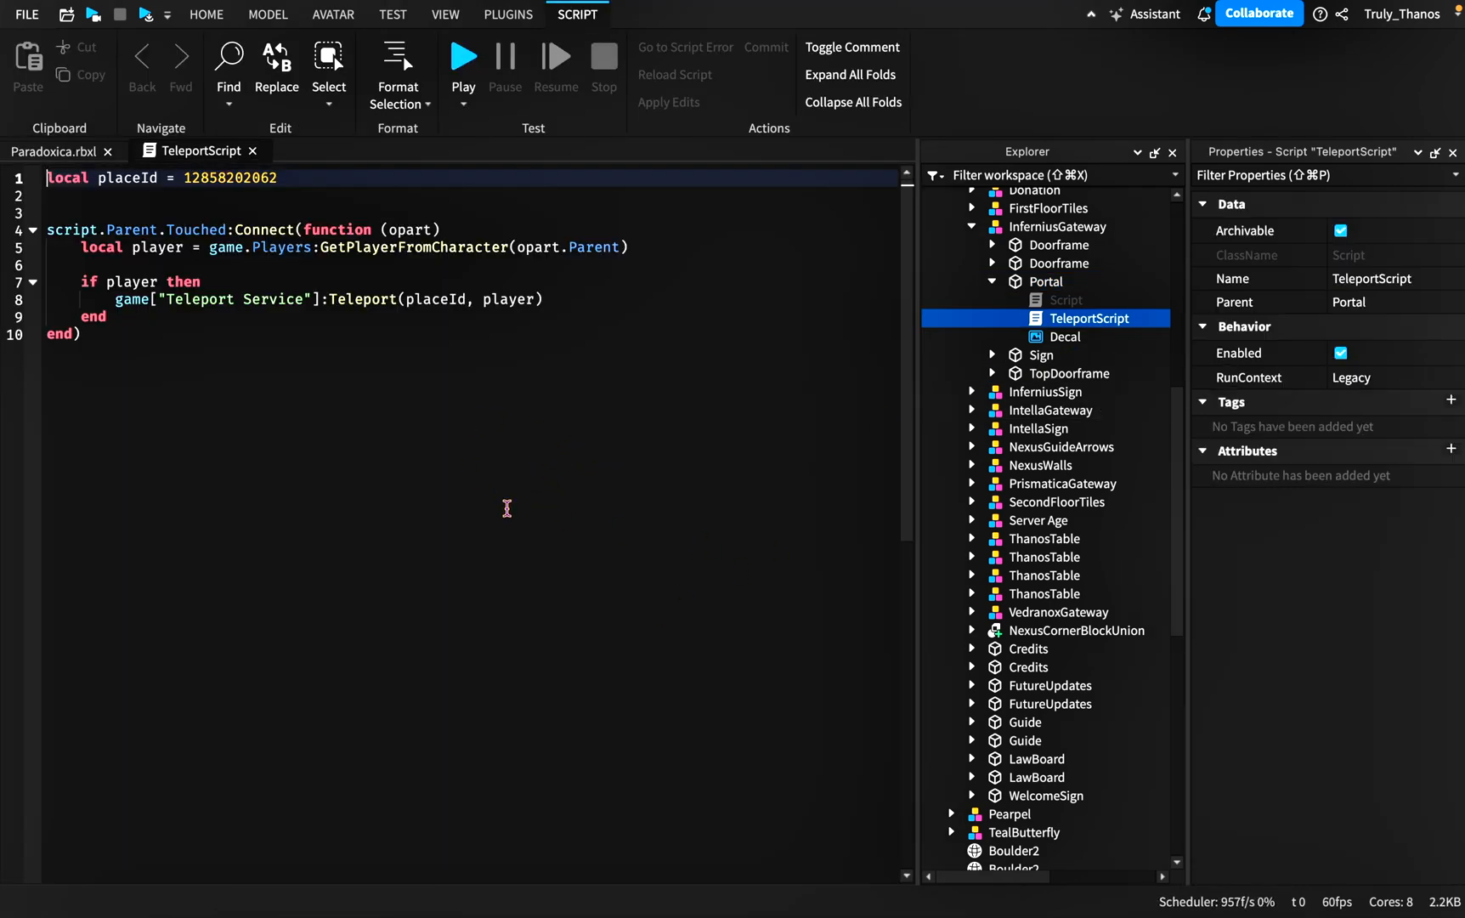
pyautogui.moveTo(403, 12)
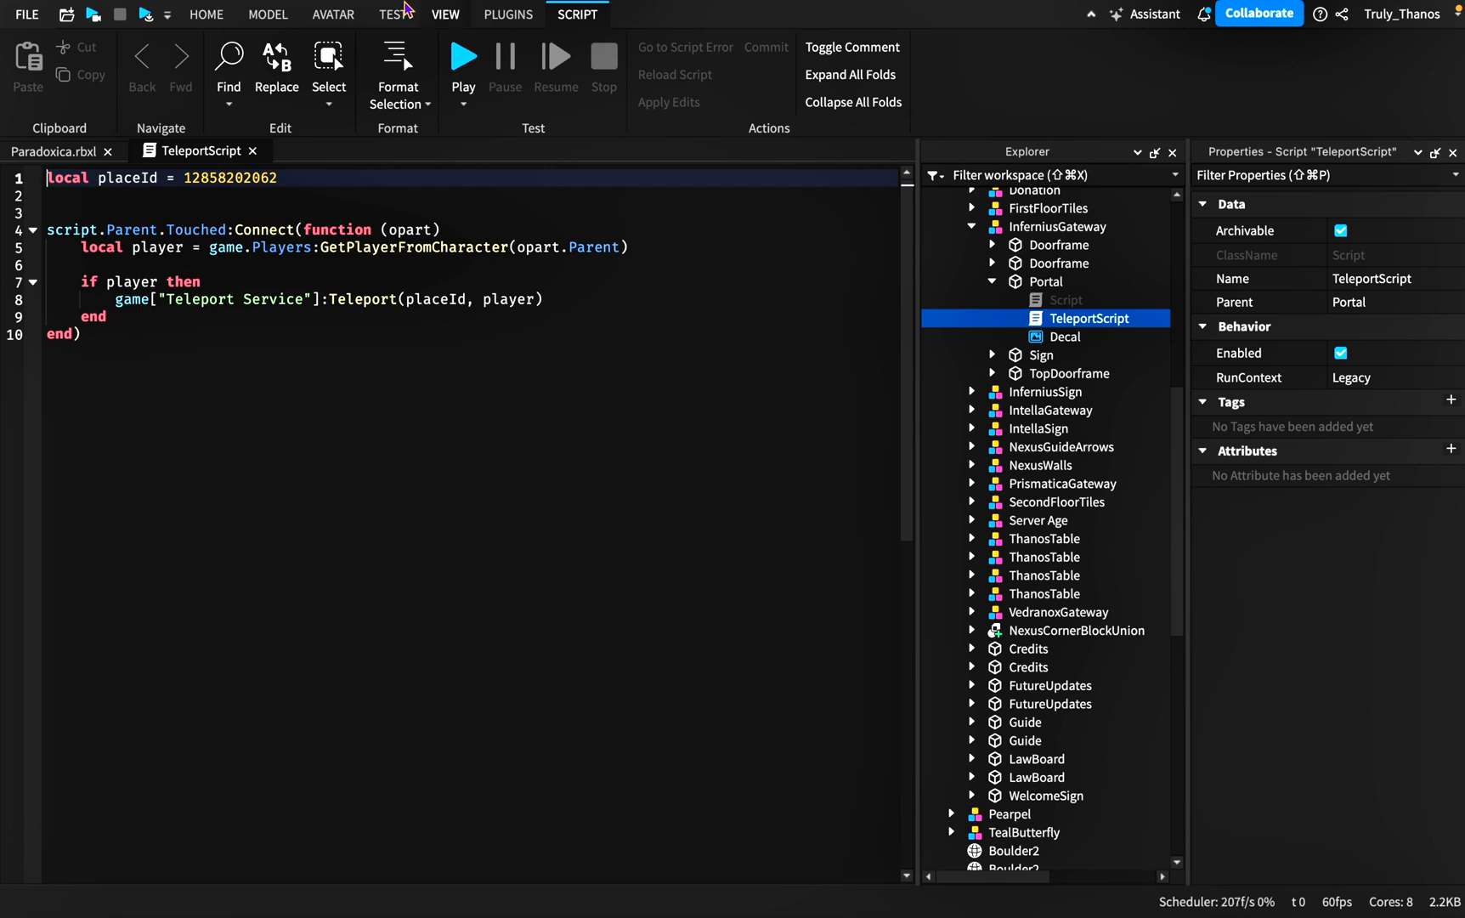
pyautogui.moveTo(532, 418)
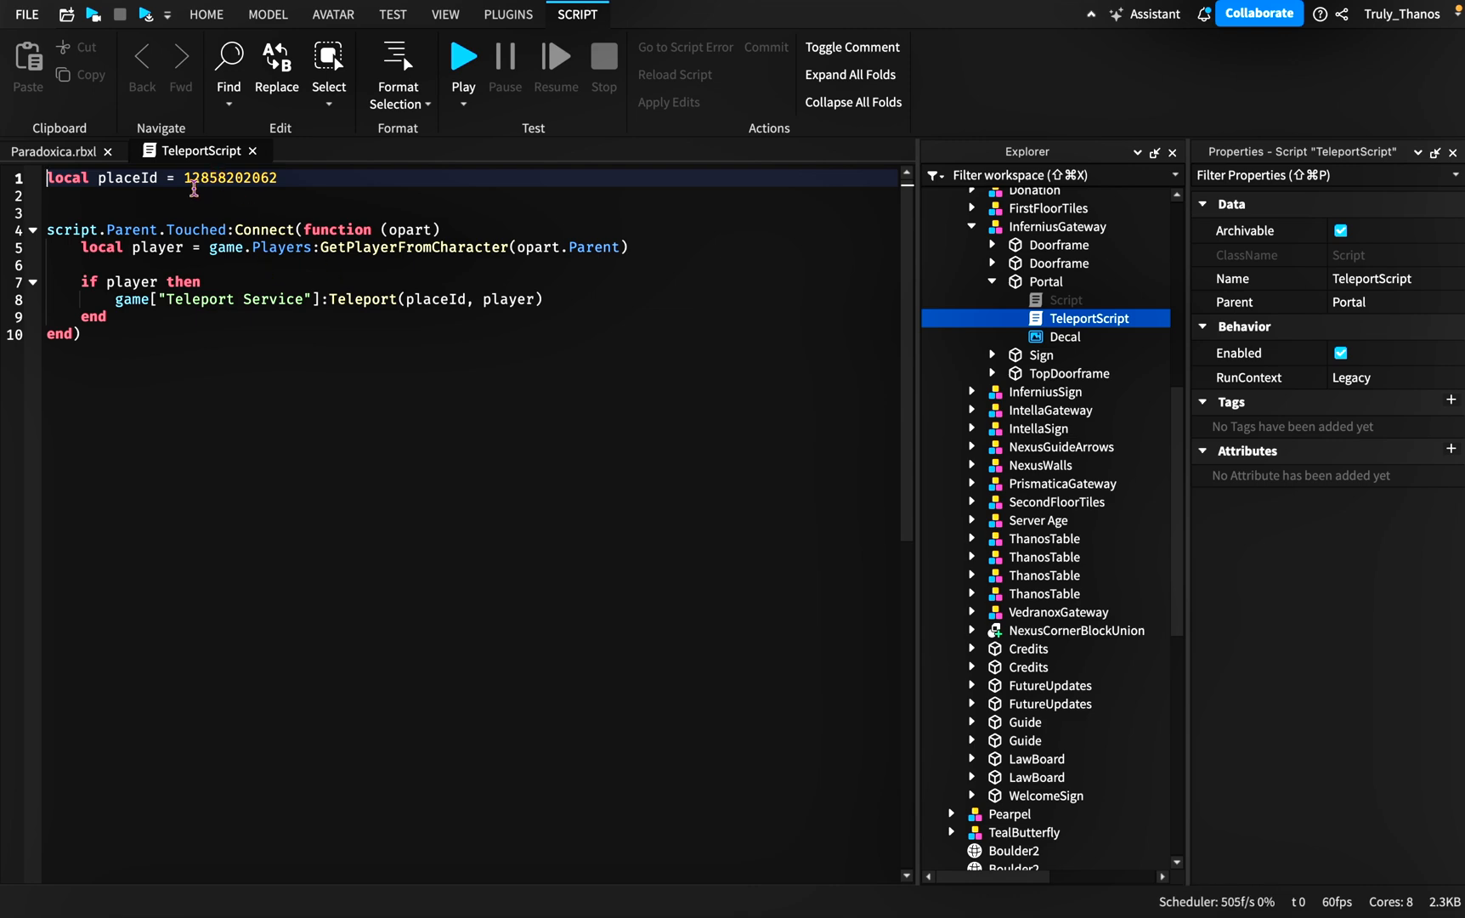
pyautogui.click(445, 13)
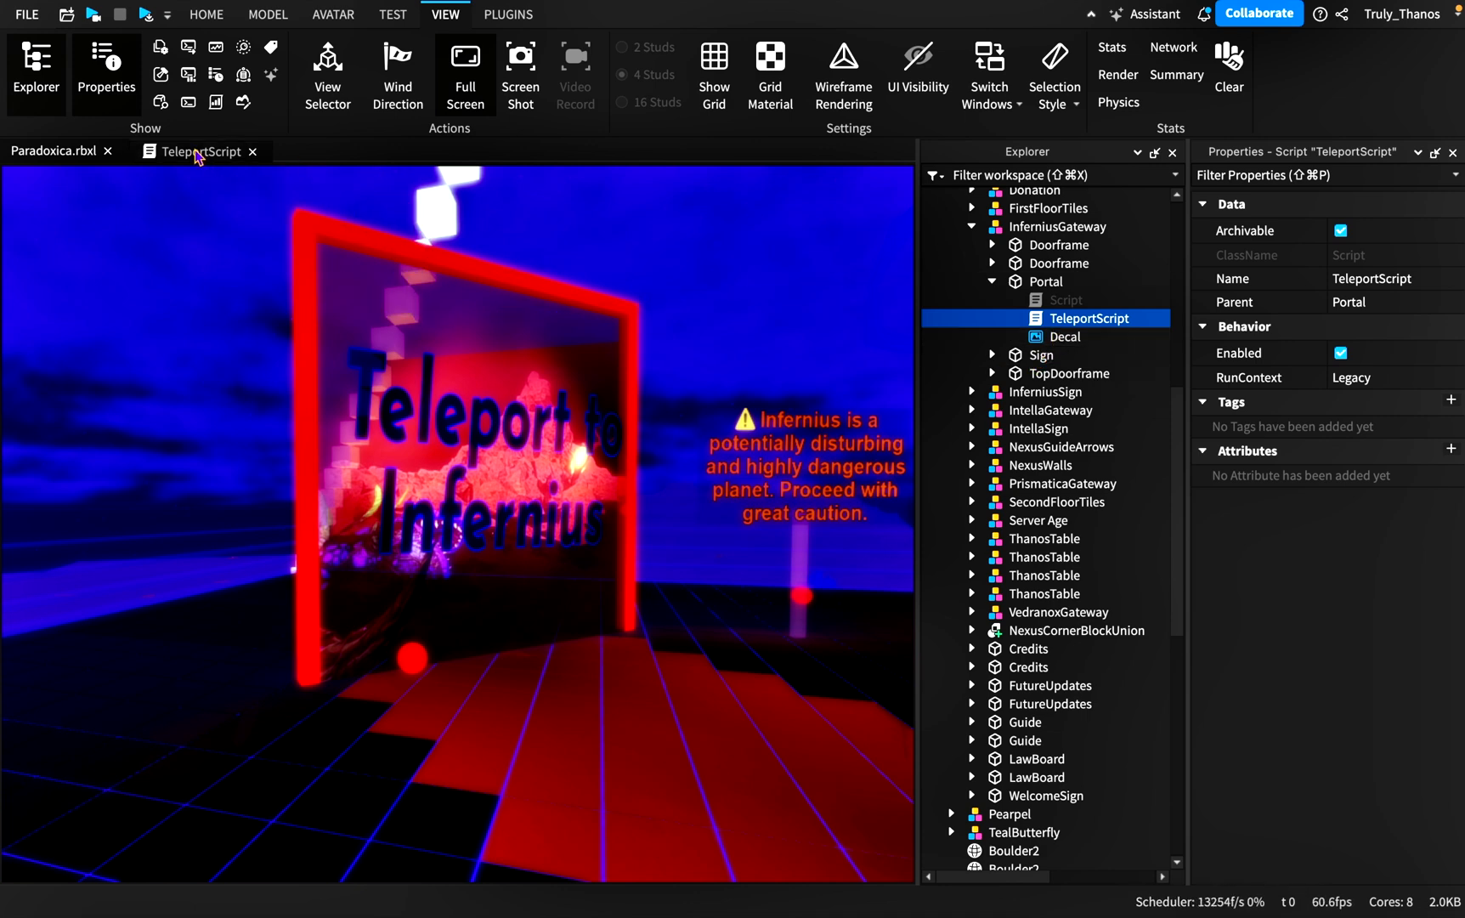
# - Reopen the TeleportScript editor showing the Touched-based teleport code
pyautogui.doubleClick(1086, 320)
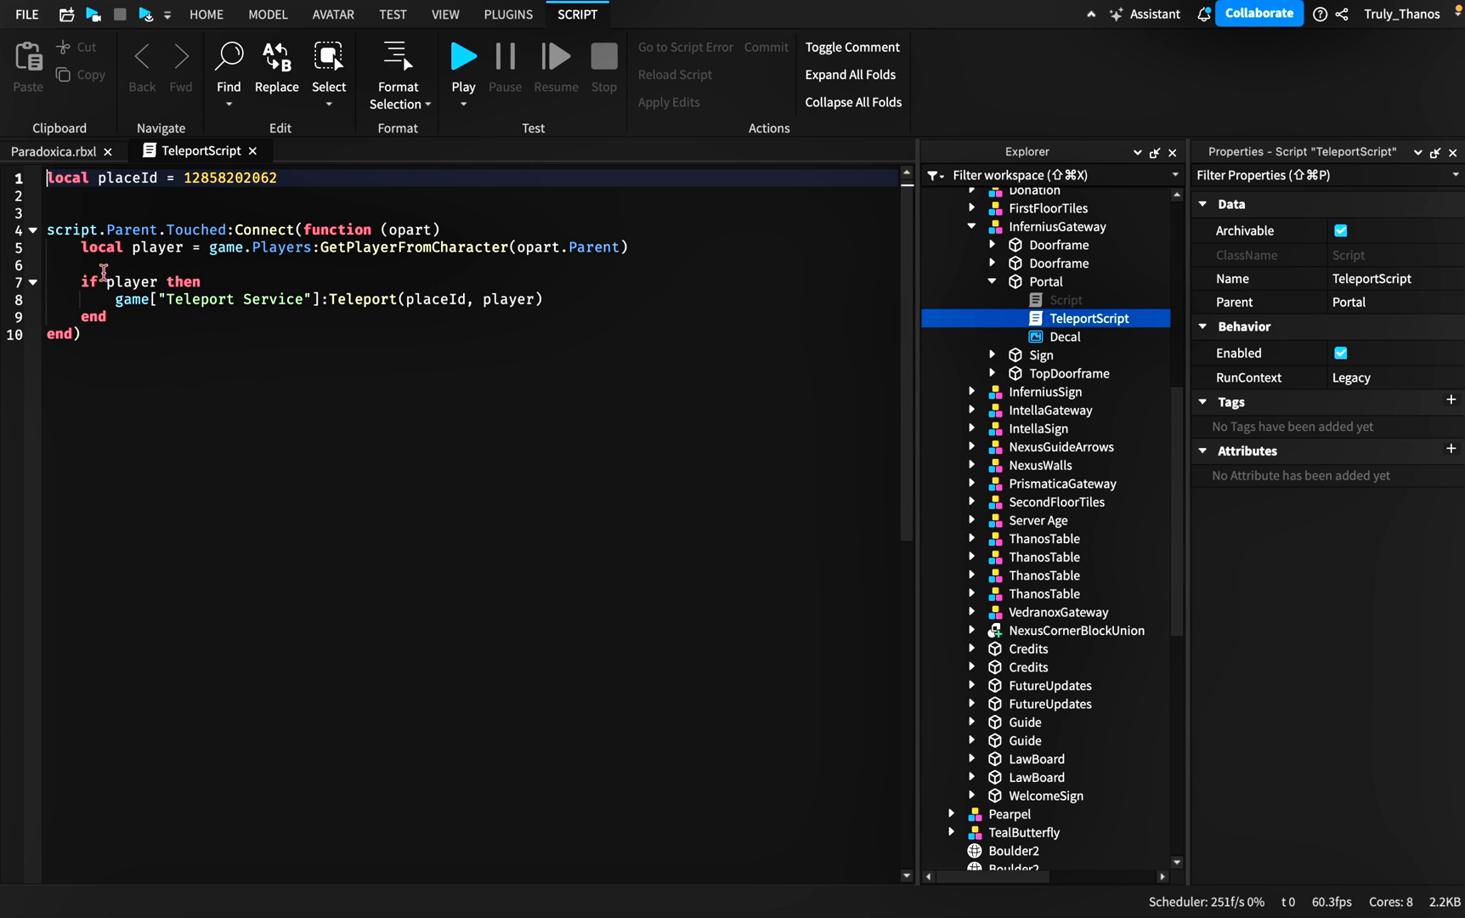
pyautogui.moveTo(258, 396)
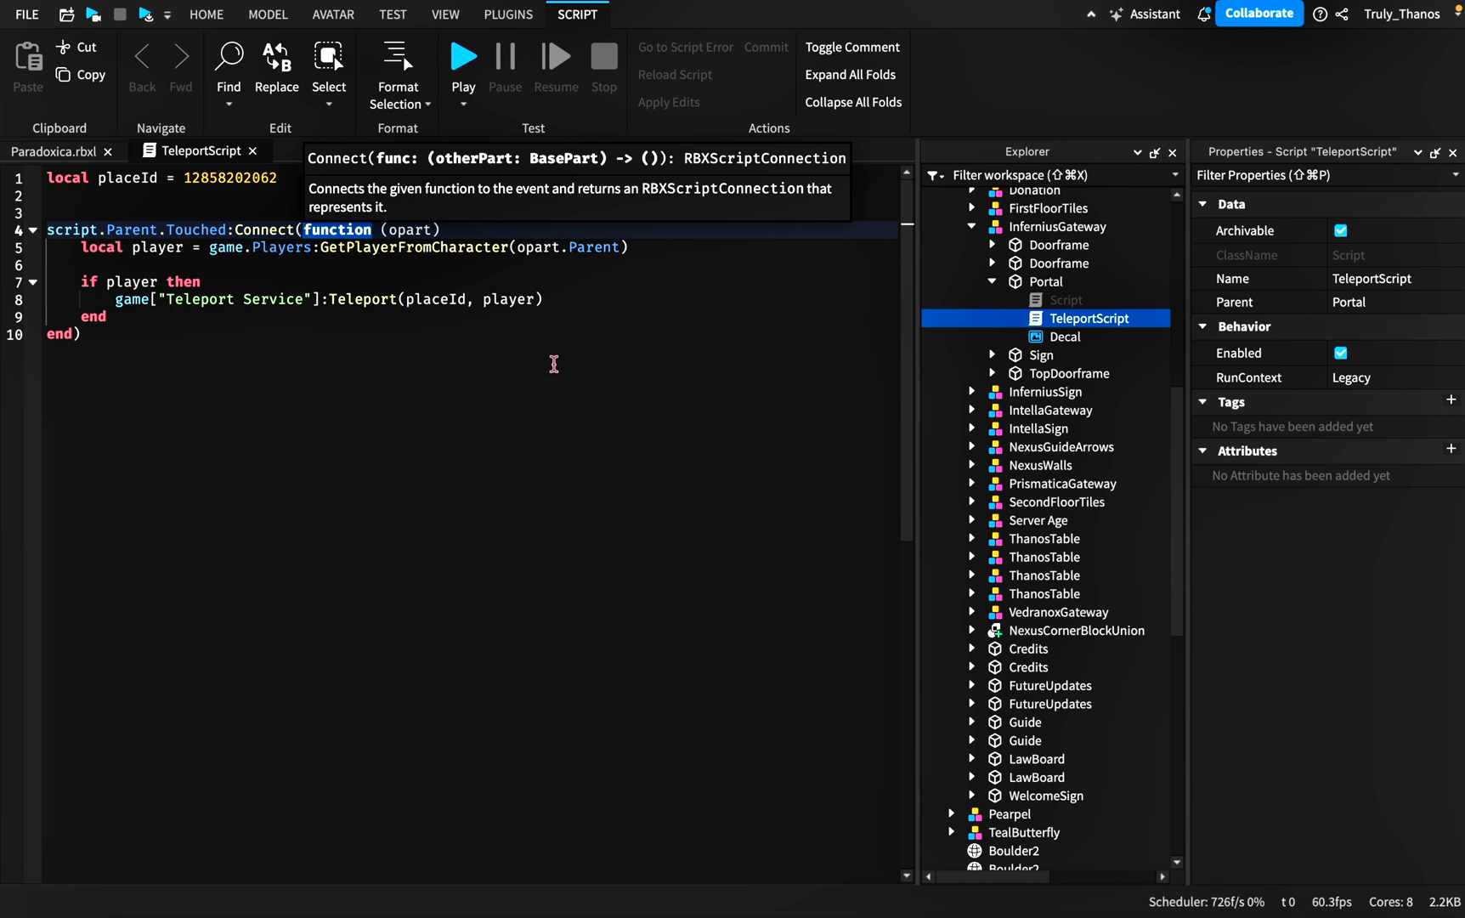
pyautogui.click(322, 267)
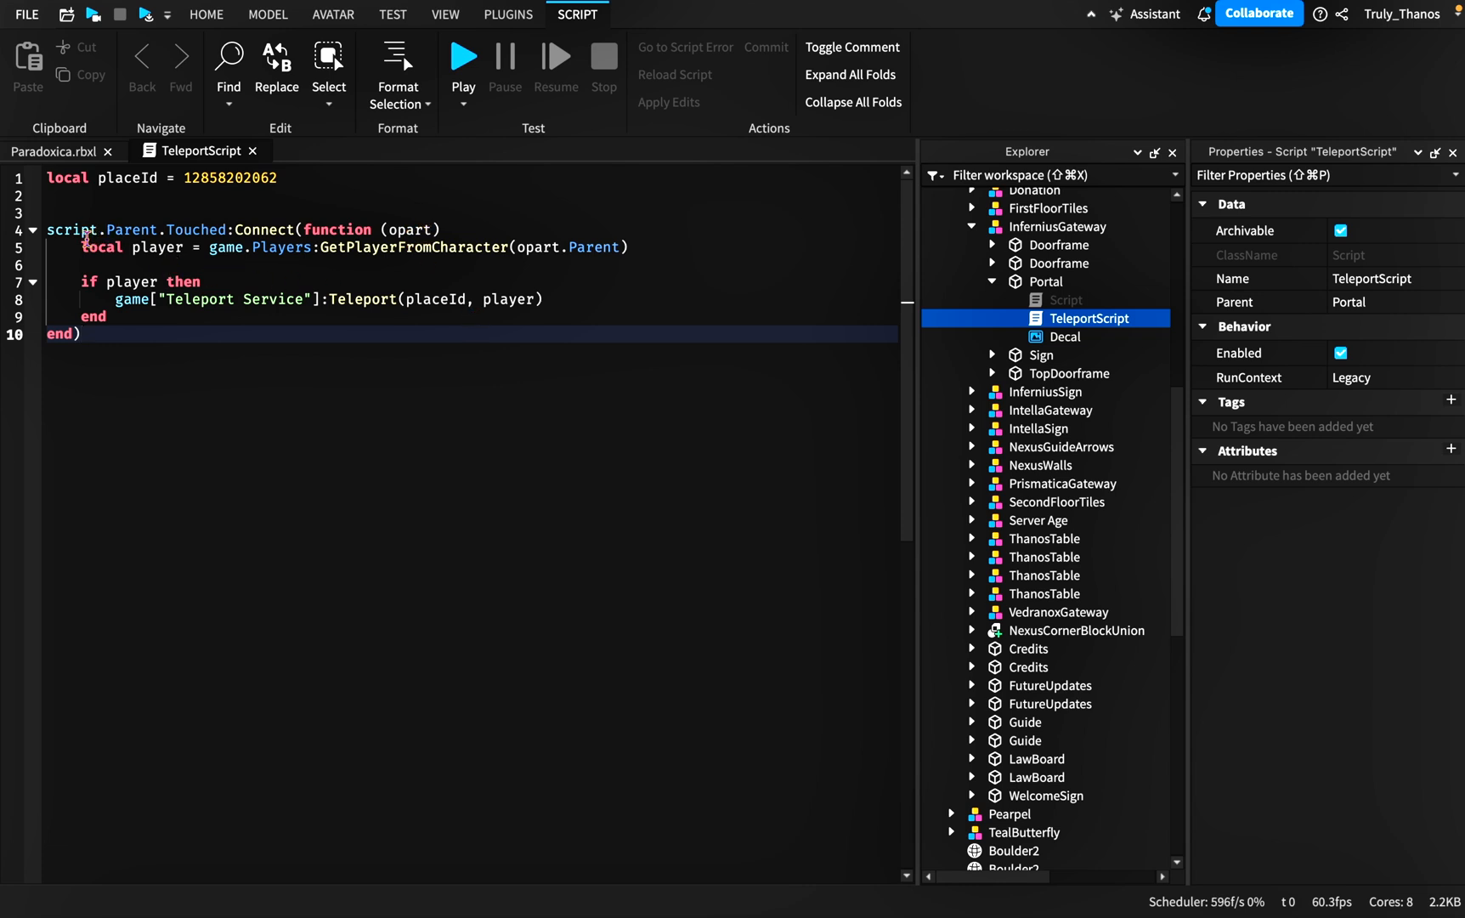
pyautogui.moveTo(879, 335)
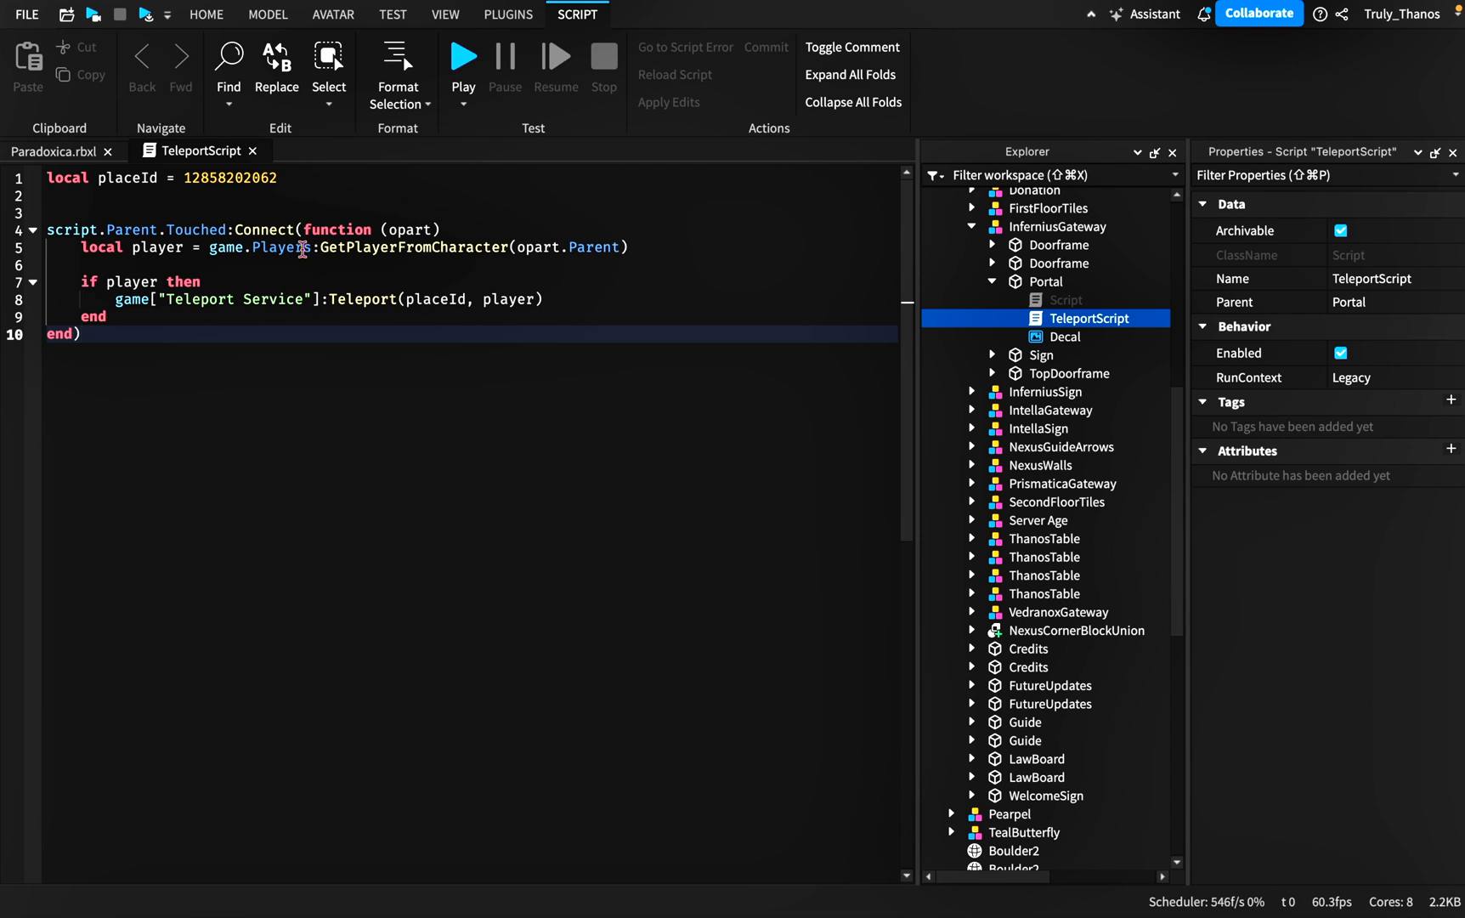
pyautogui.moveTo(289, 299)
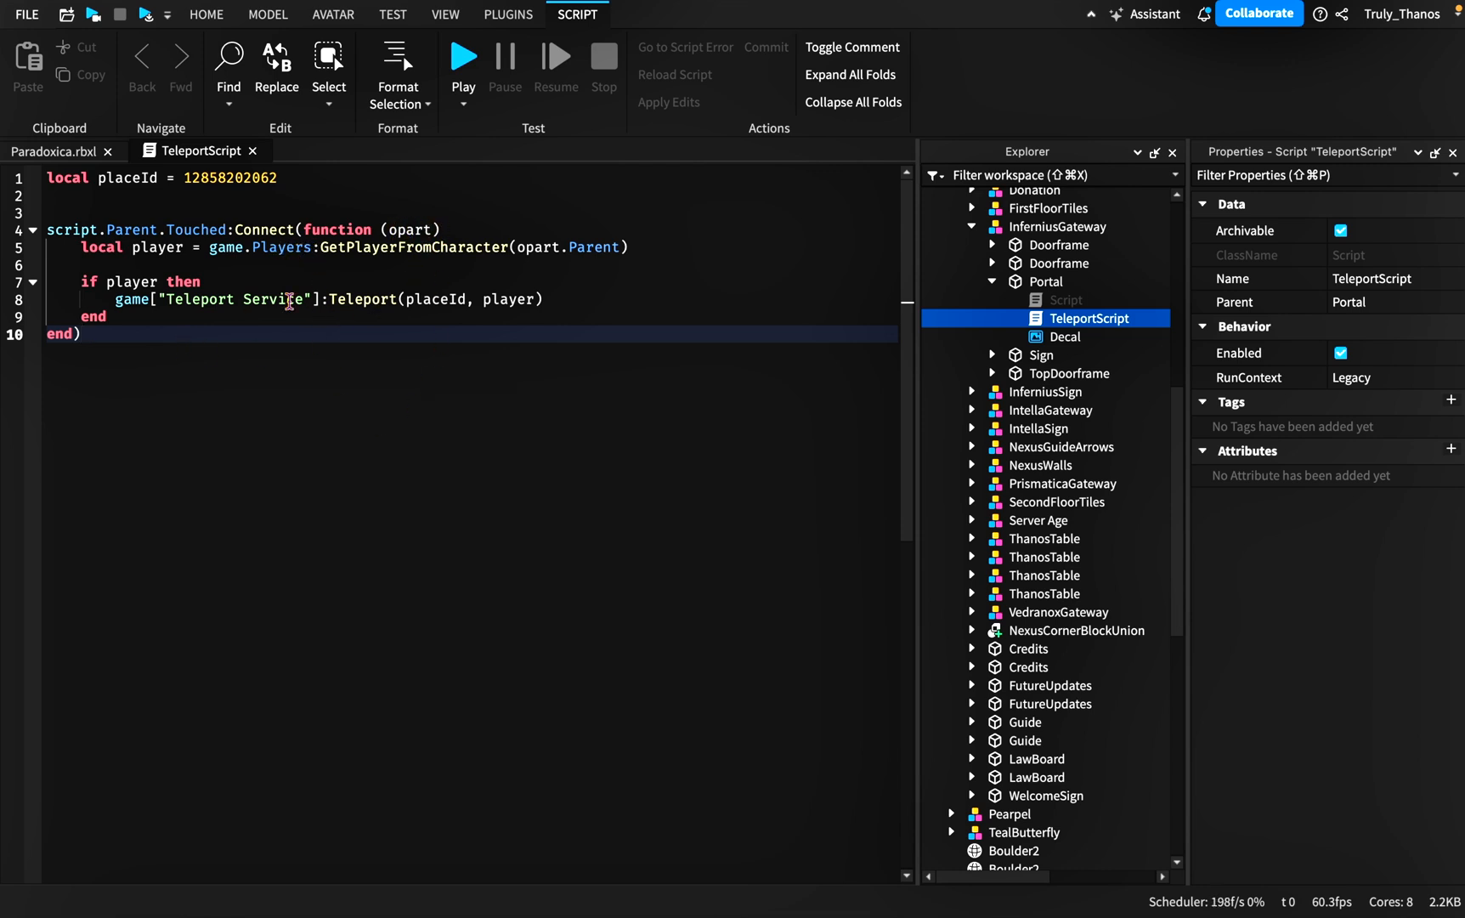
pyautogui.moveTo(268, 311)
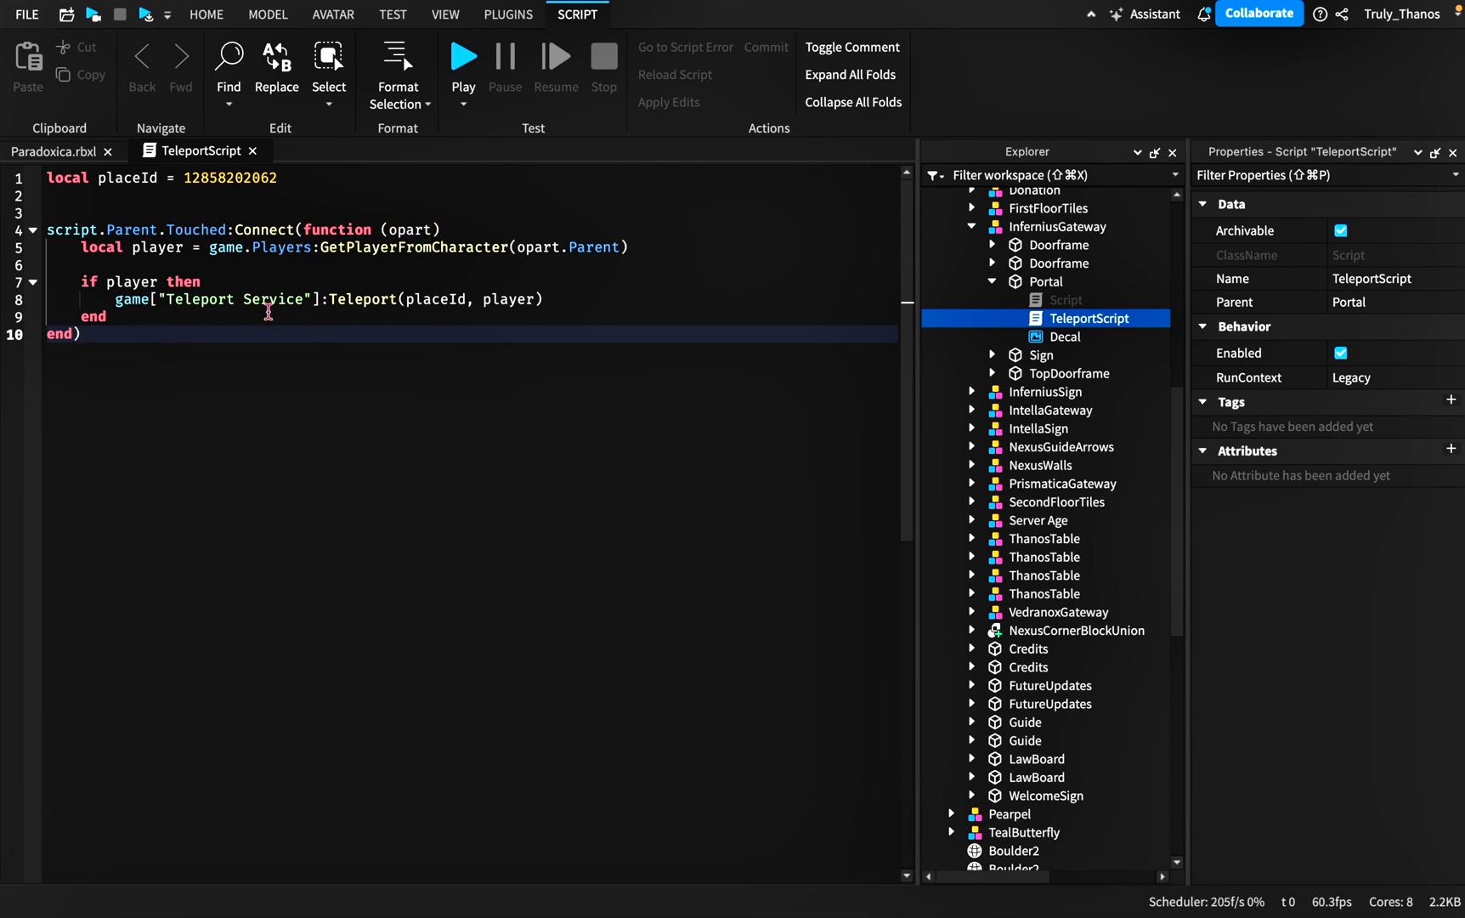
pyautogui.moveTo(512, 299)
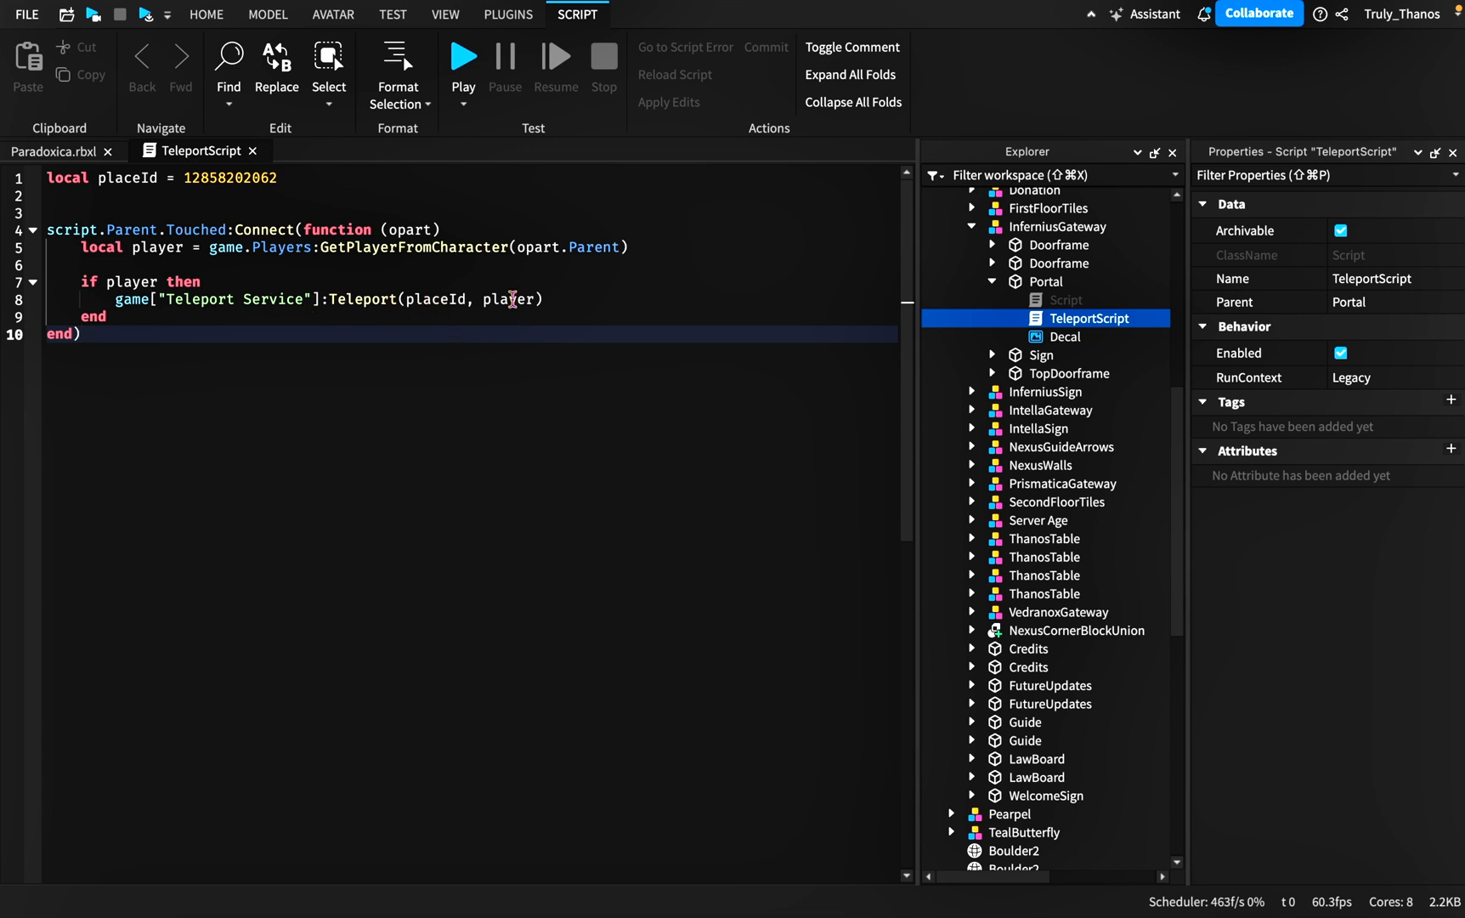
pyautogui.moveTo(419, 301)
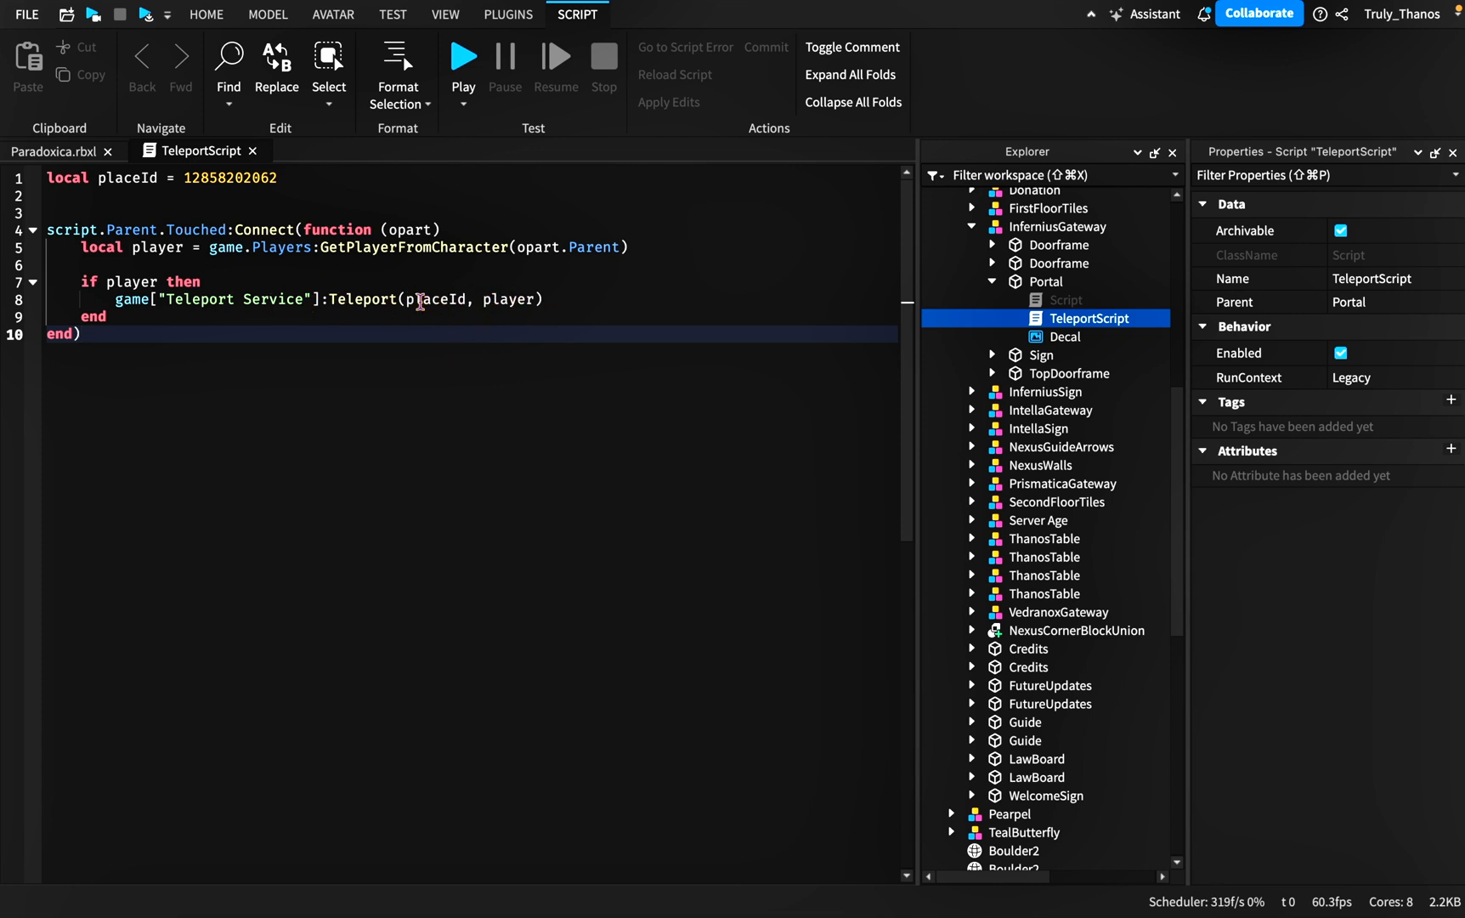
pyautogui.moveTo(399, 379)
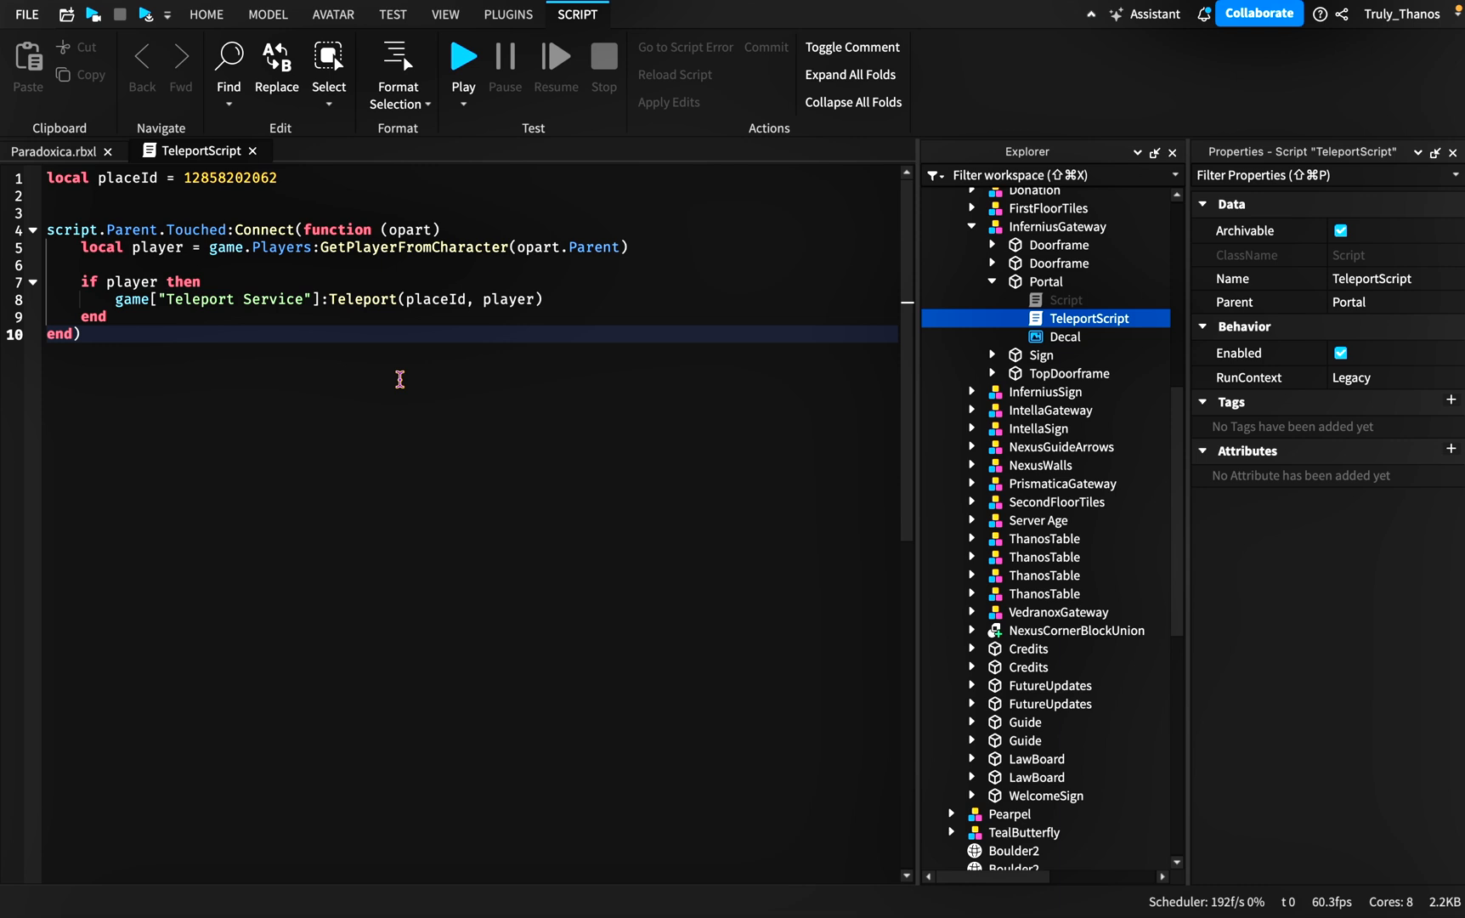
pyautogui.moveTo(321, 377)
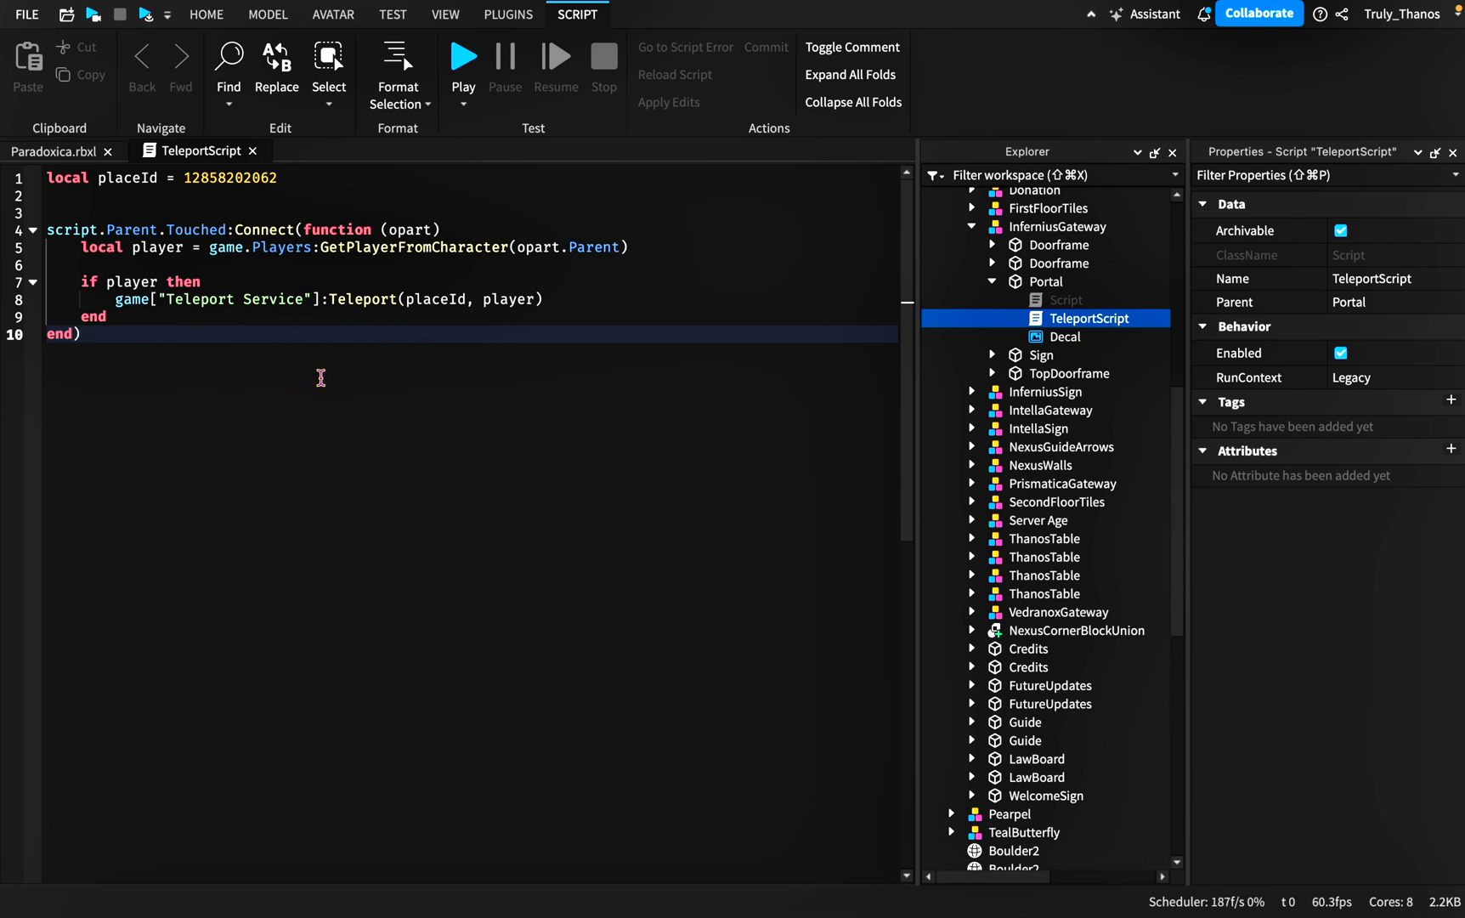
pyautogui.click(54, 177)
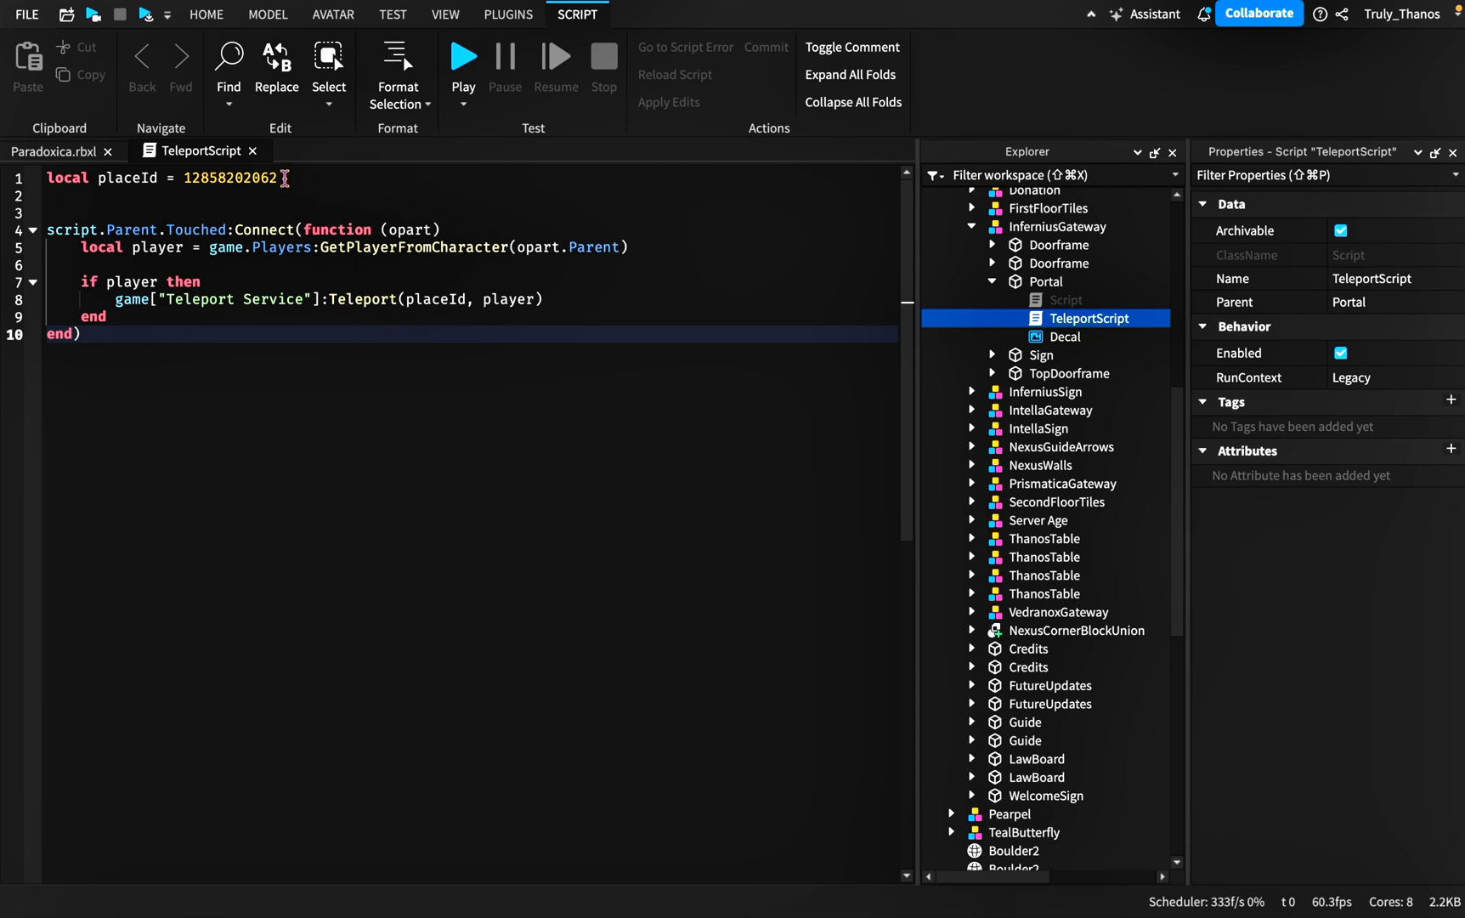
# - Switch from the script back to the Paradoxica.rbxl 3D view of the Infernius portal
pyautogui.doubleClick(231, 177)
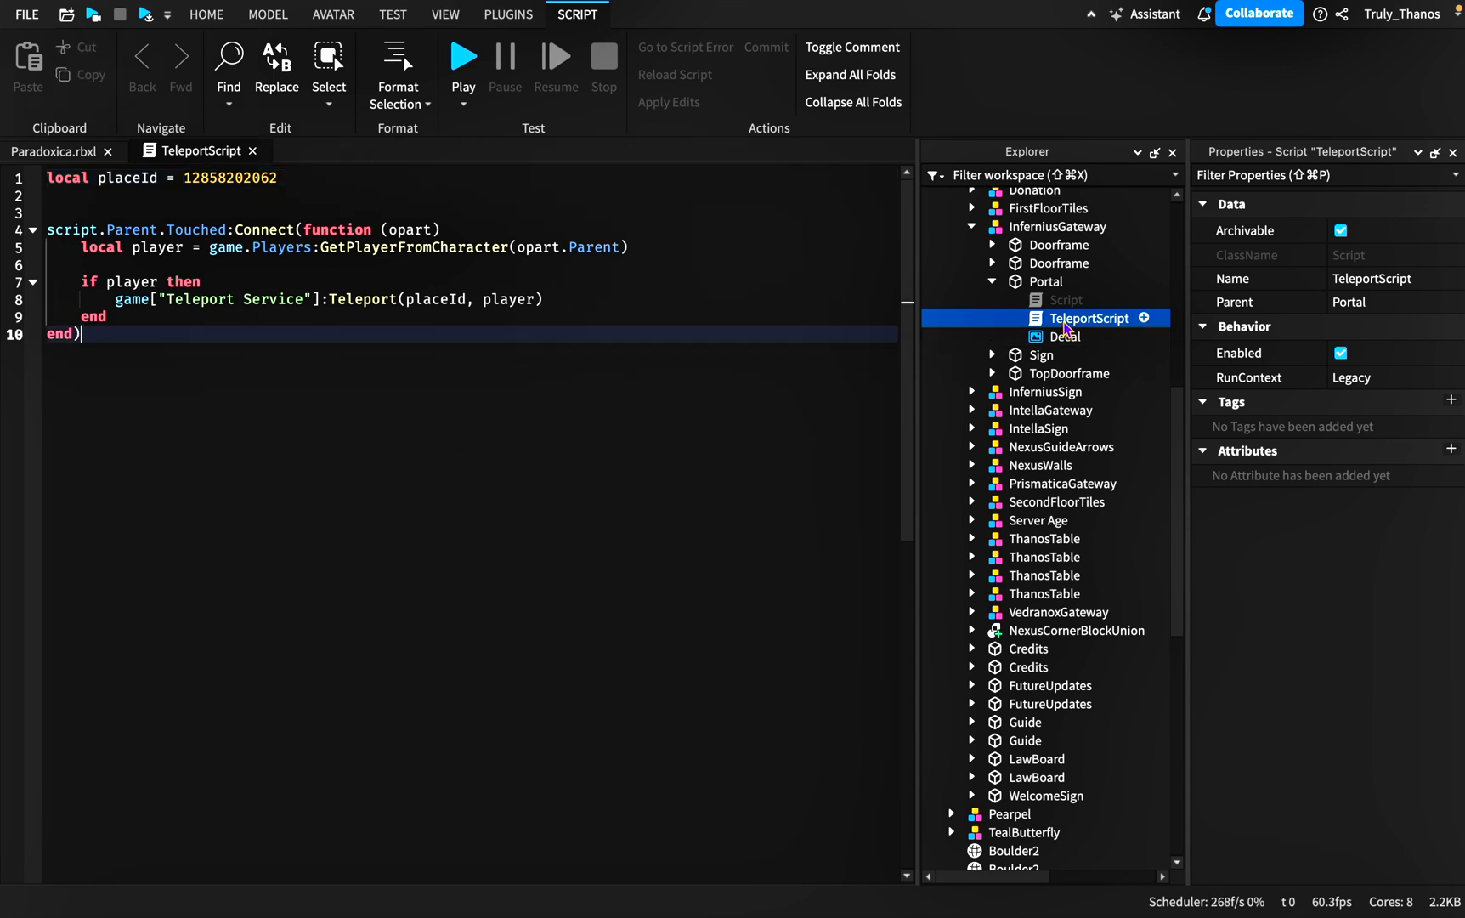
pyautogui.moveTo(1053, 282)
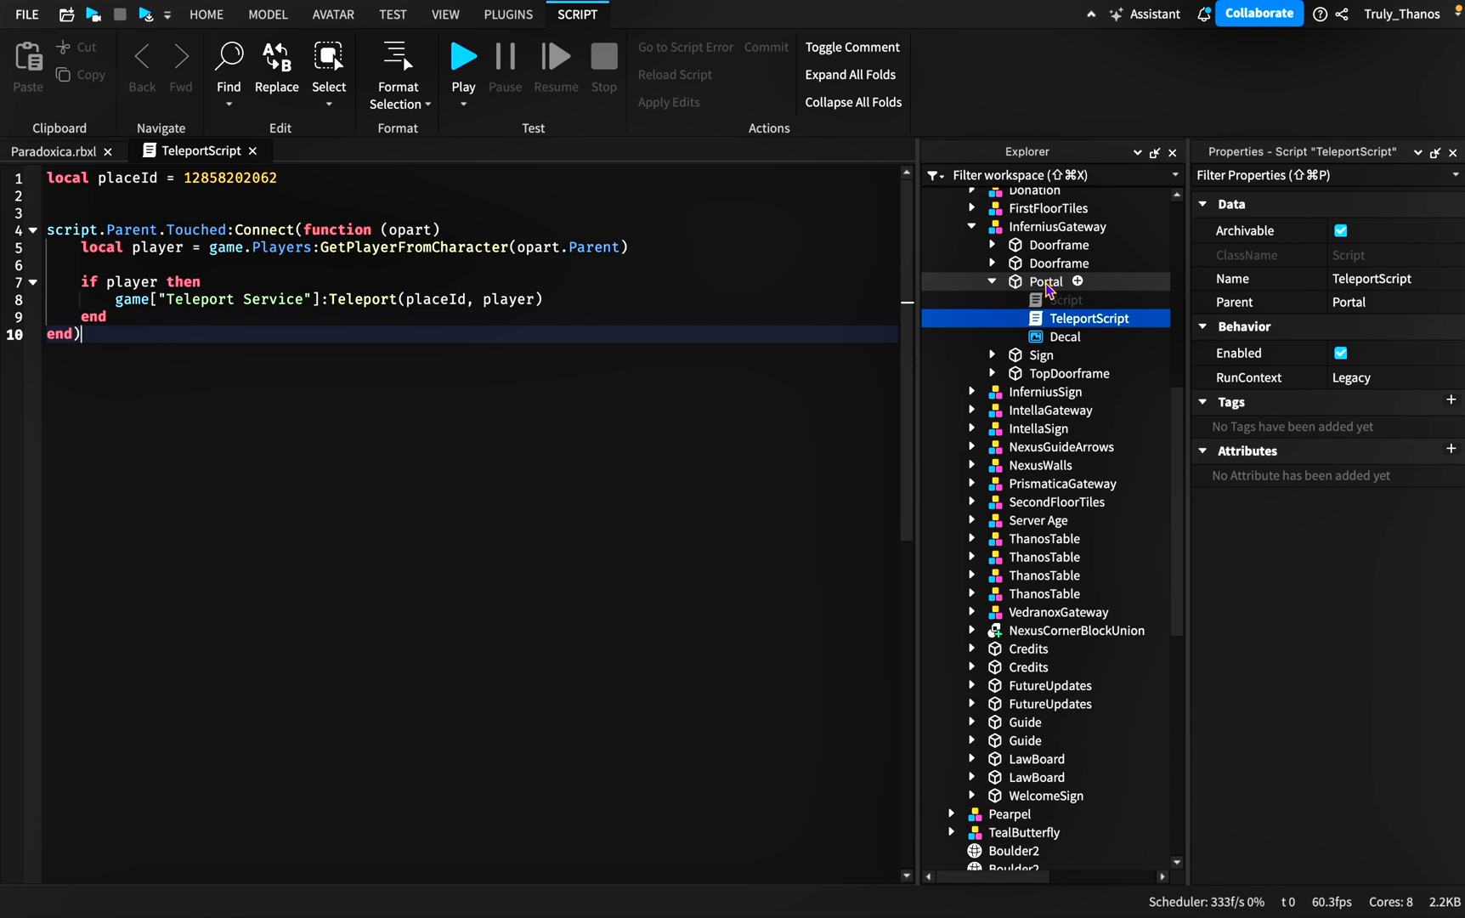
pyautogui.moveTo(1054, 292)
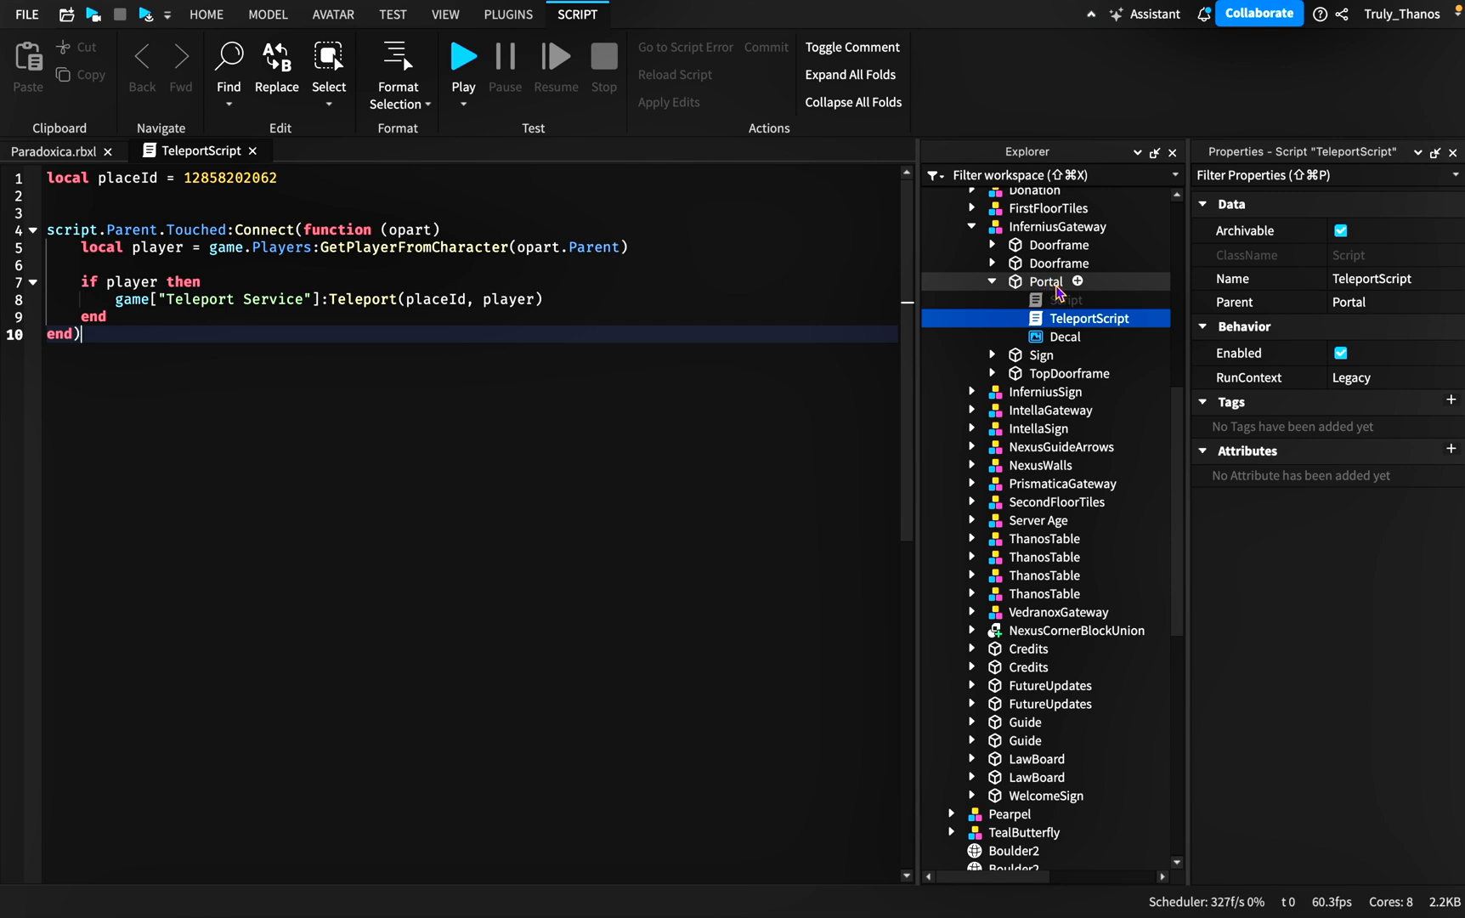
pyautogui.moveTo(1038, 292)
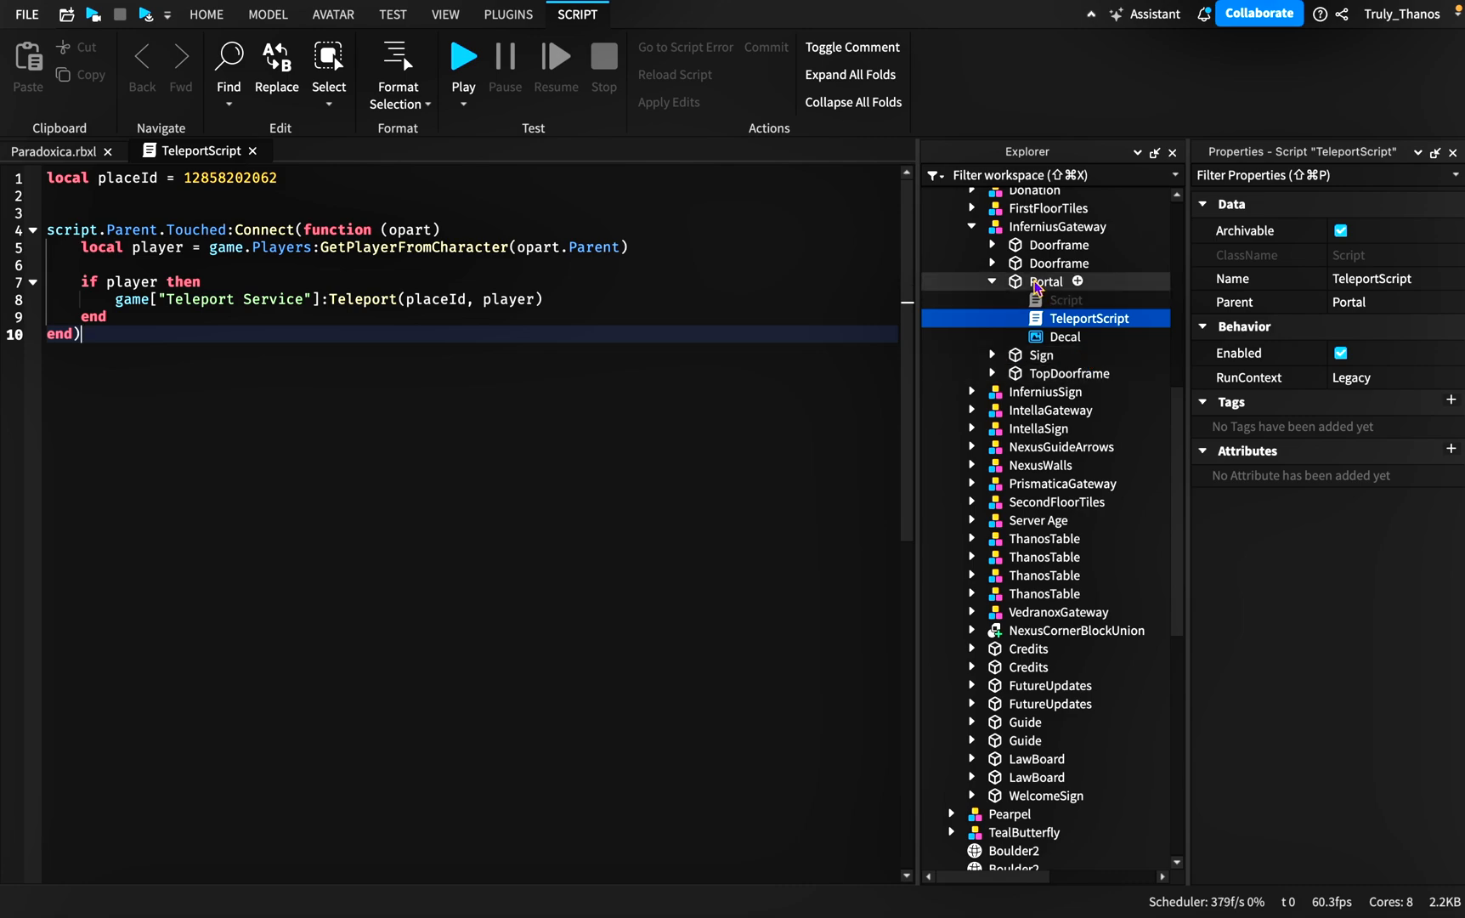
pyautogui.click(445, 14)
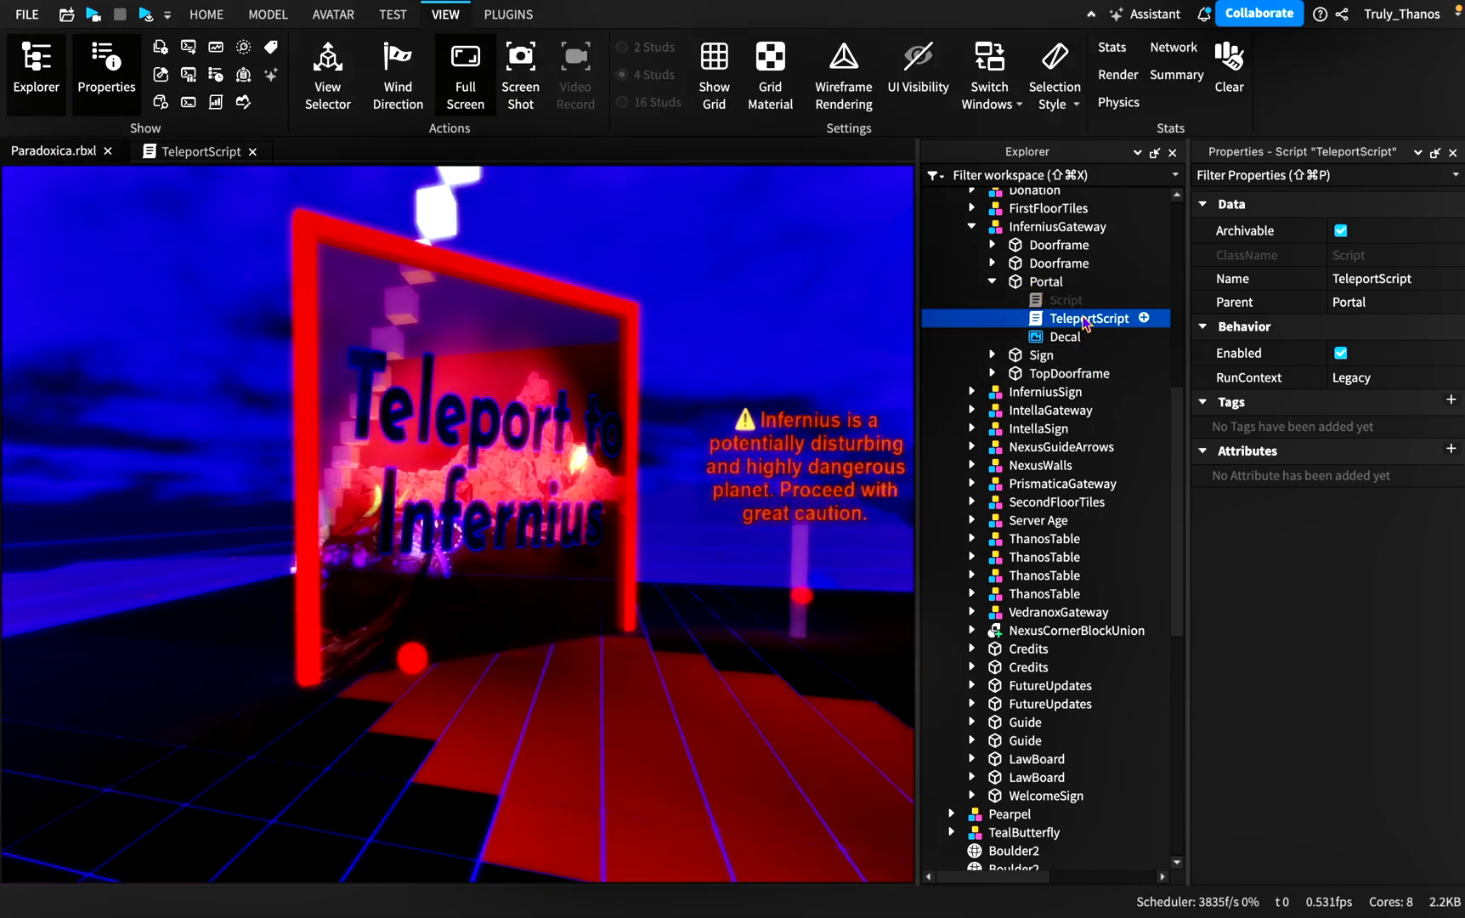